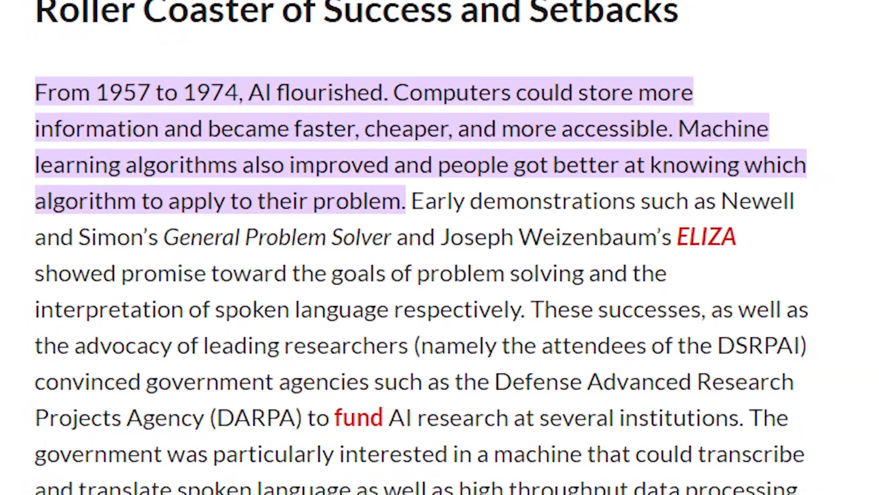
scroll("down", 3)
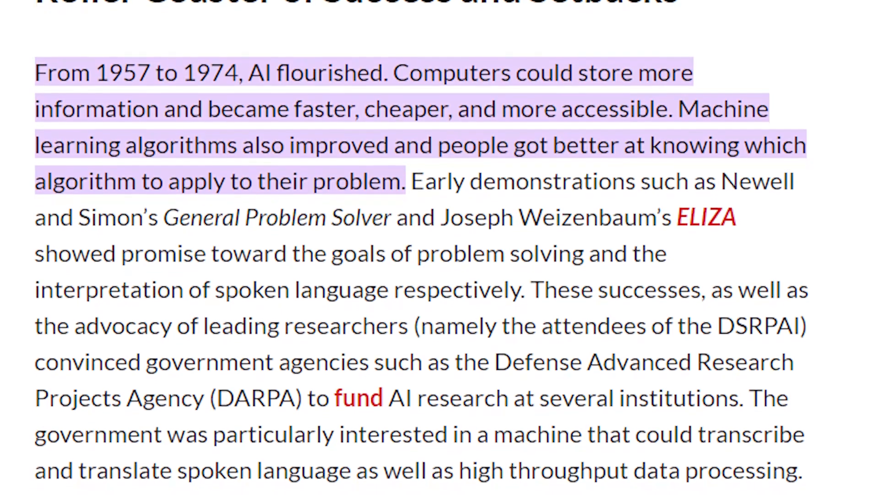